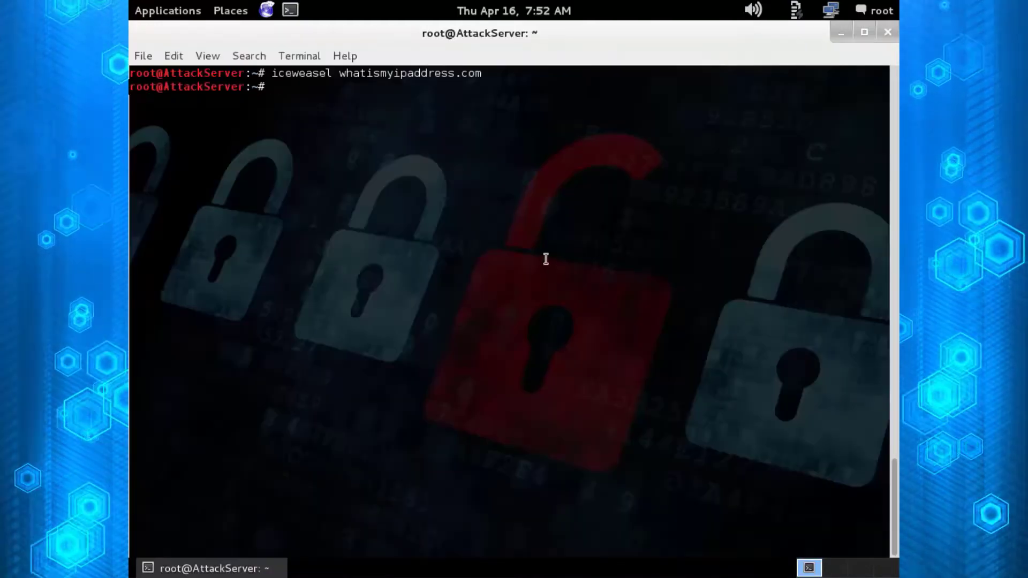
# Install tor, then try loading whatismyipaddress.com in Iceweasel via proxychains.
pyautogui.write('apt-get install tor')
pyautogui.write('proxychains')
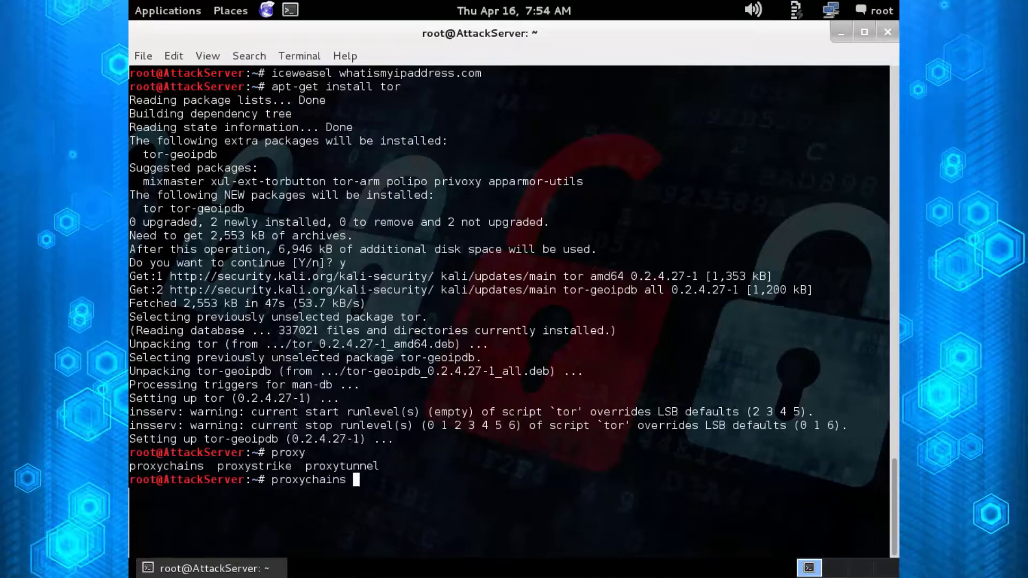
pyautogui.write('iceweasel')
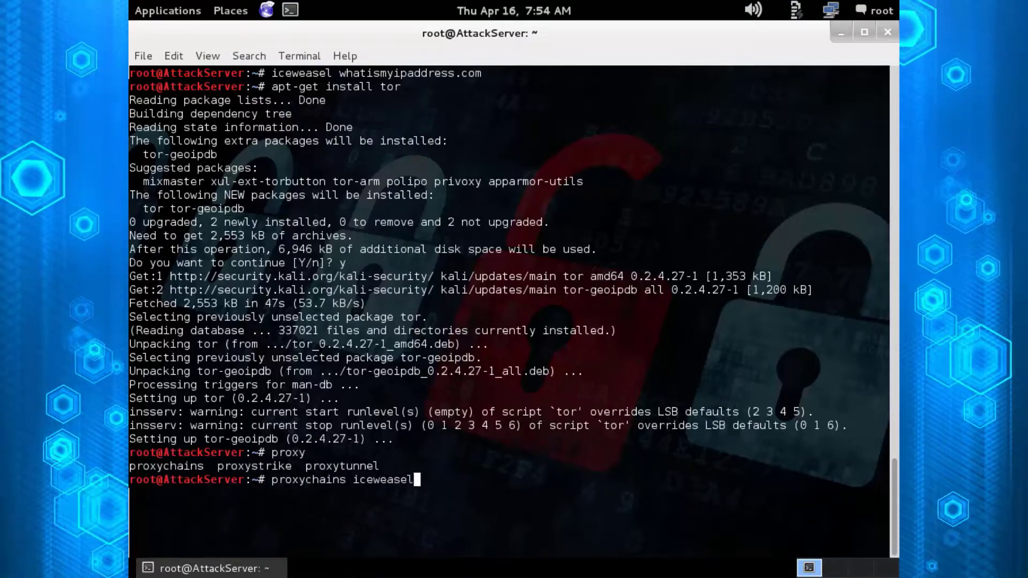
pyautogui.write('whatismyip')
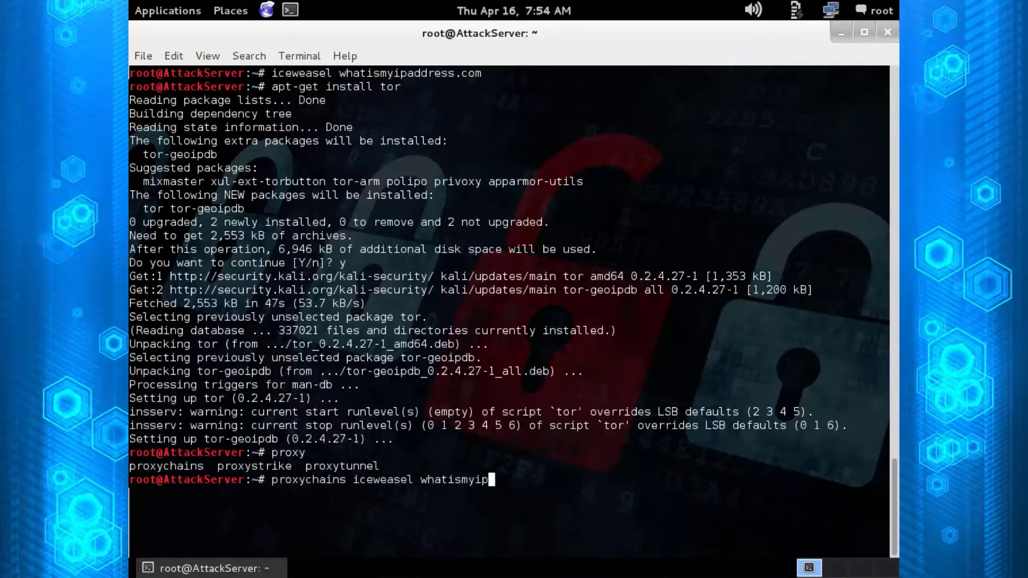
pyautogui.press('Return')
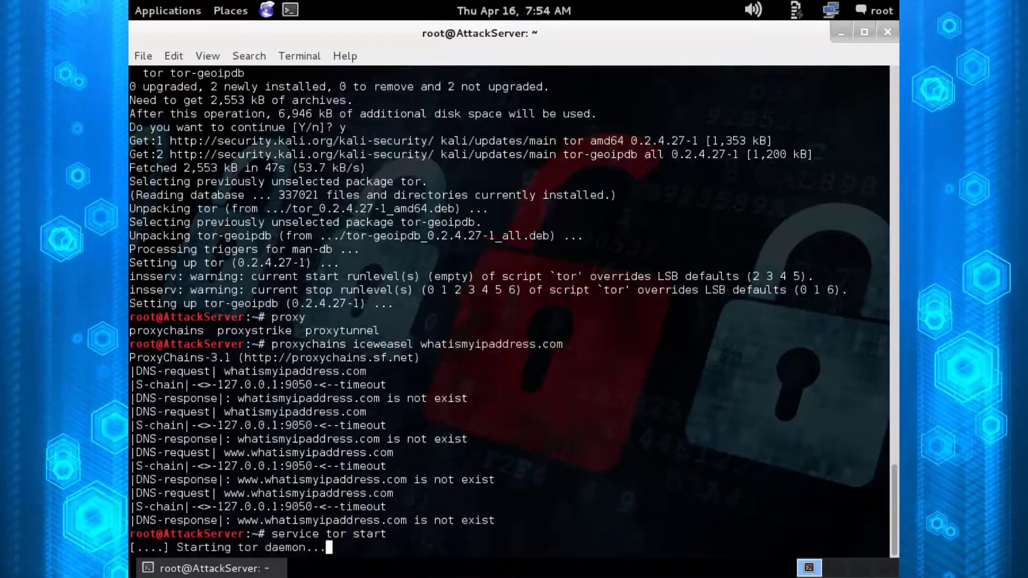
# Run 'service tor start' and wait until the daemon reports it started.
pyautogui.press('Return')
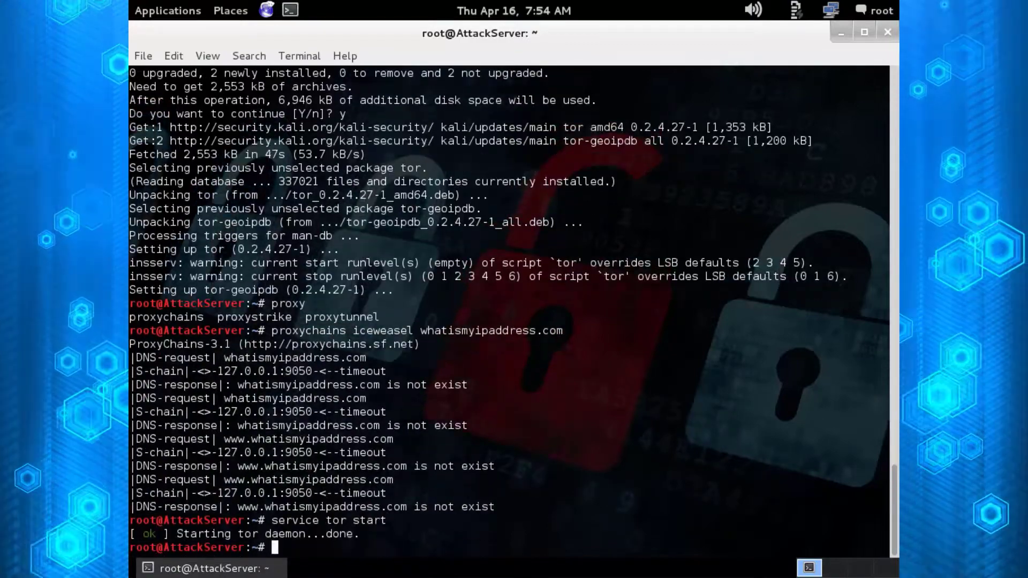
pyautogui.write('wait')
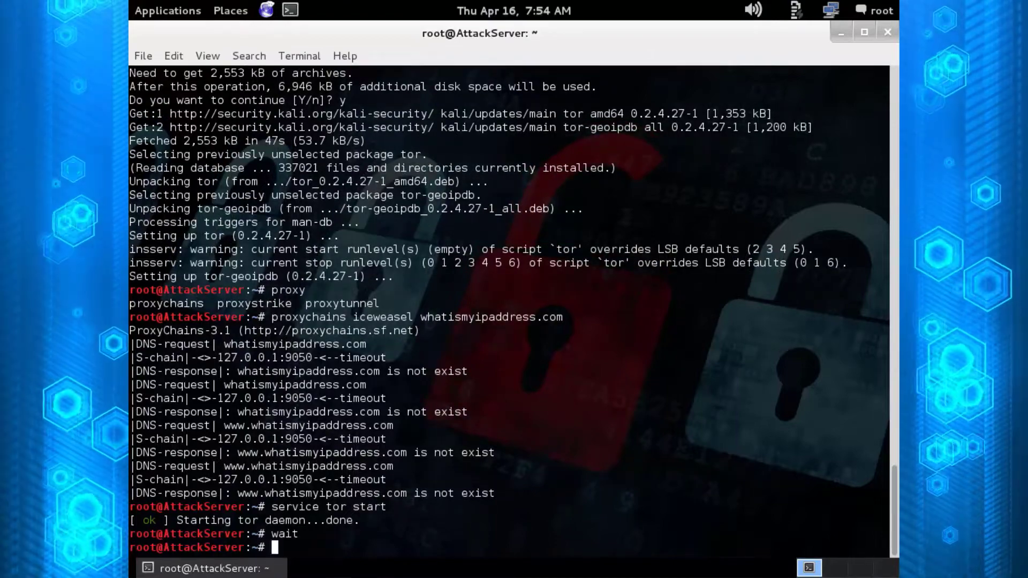
pyautogui.write('service tor start')
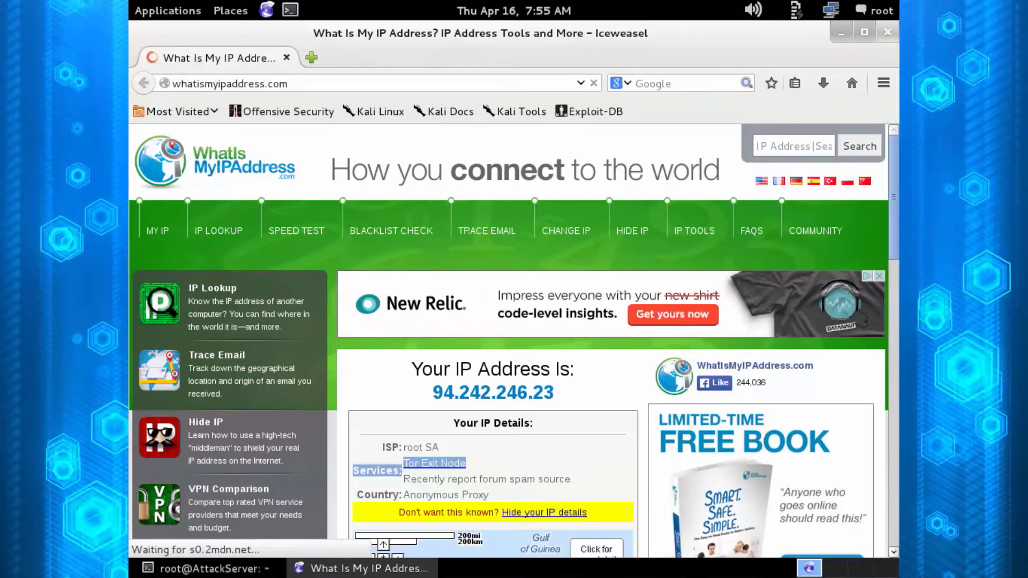
# Highlight the 'Tor Exit Node' entry under Your IP Details on whatismyipaddress.com.
pyautogui.click(206, 567)
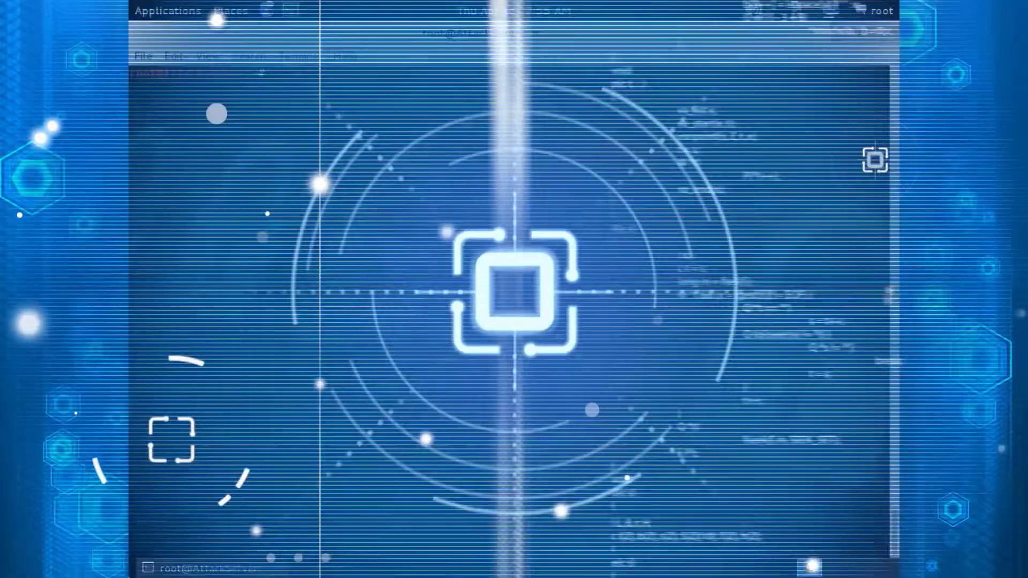
# Confirm lynx is installed, browse whatismyipaddress.com through proxychains lynx, then quit lynx.
pyautogui.write('apt-get install lynx')
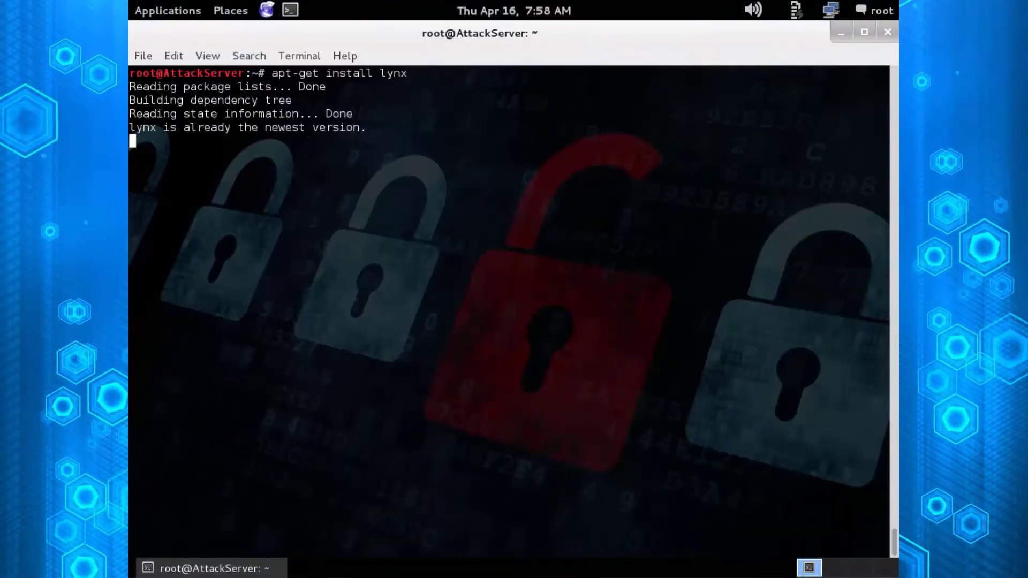
pyautogui.press('Return')
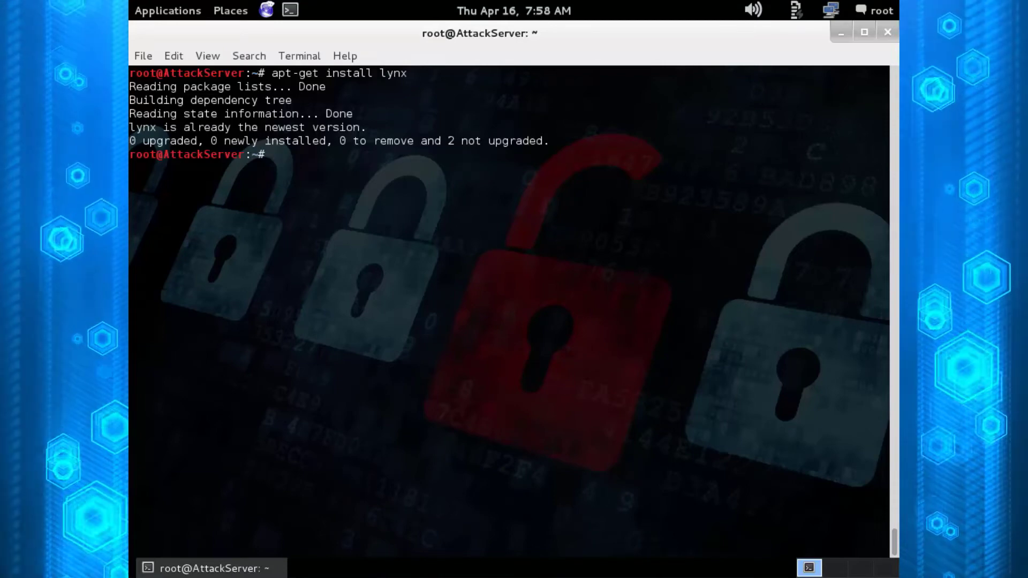
pyautogui.write('proxy')
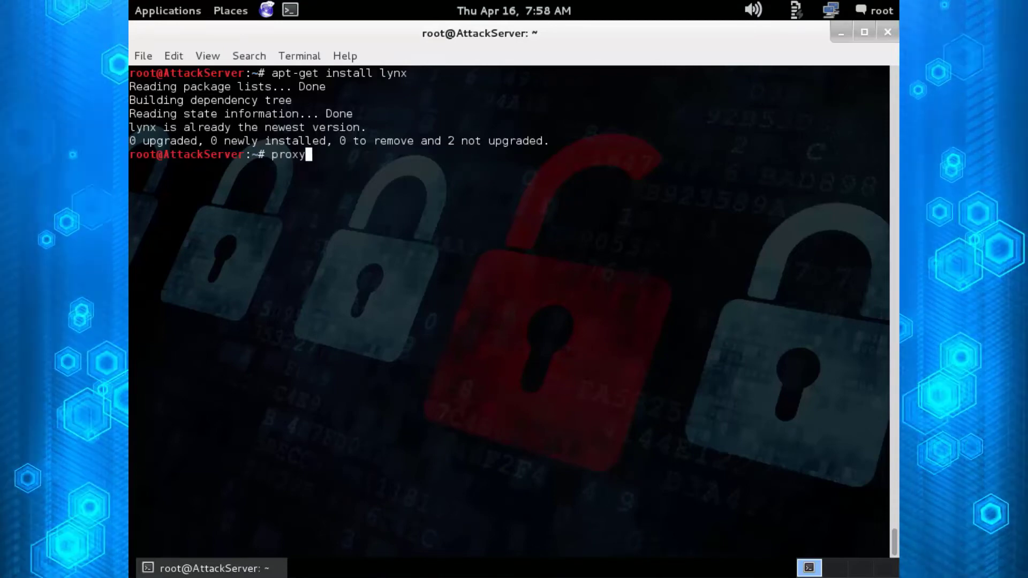
pyautogui.write('chains ly')
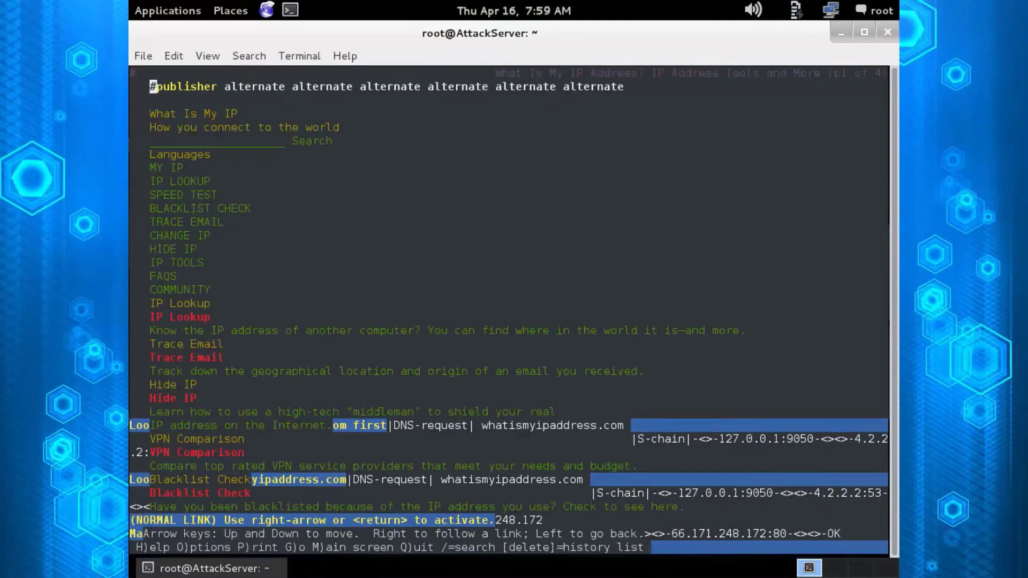
pyautogui.press('q')
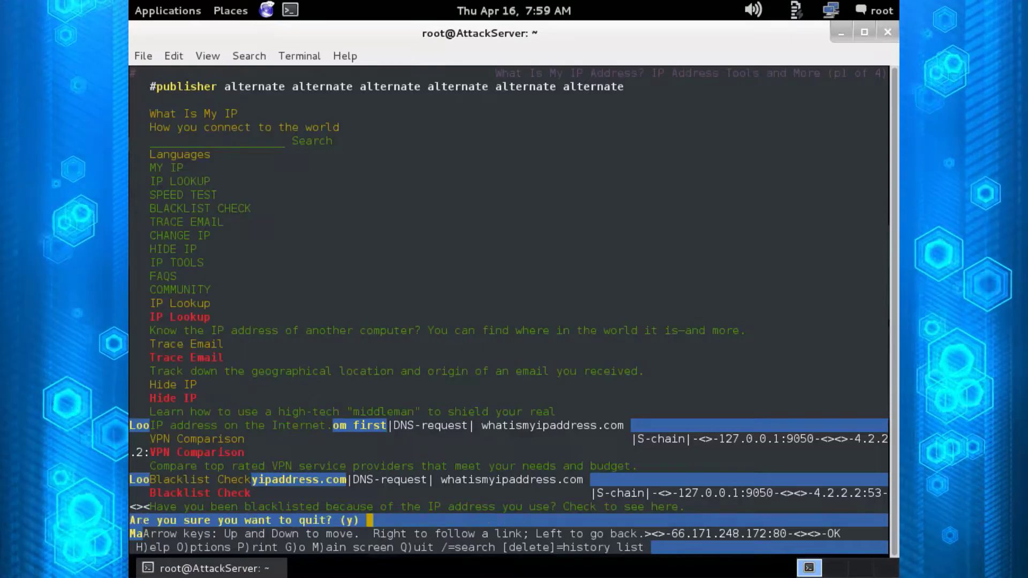
pyautogui.press('y')
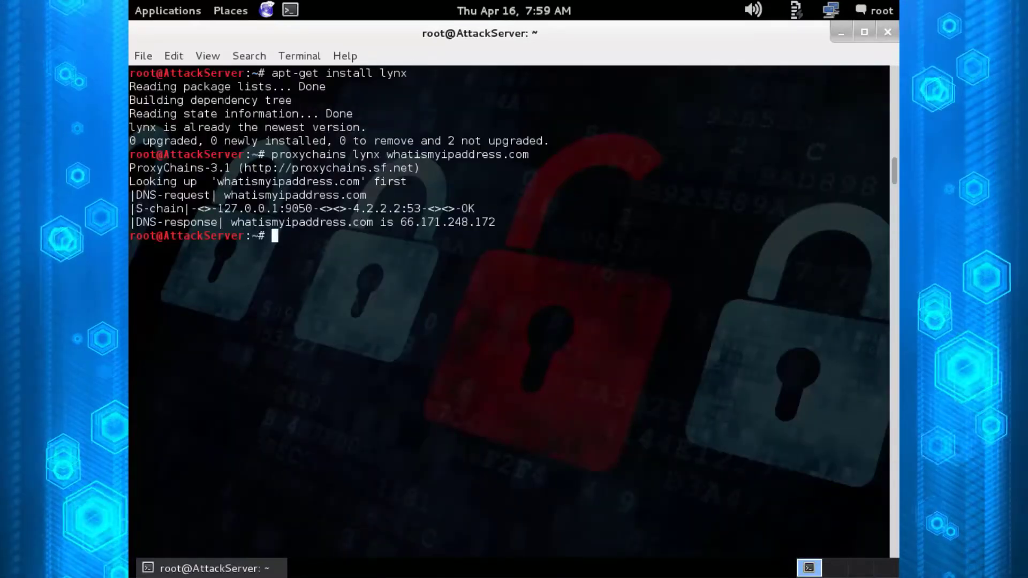
# Launch Iceweasel on whatismyipaddress.com directly, without proxychains.
pyautogui.write('iceweasel')
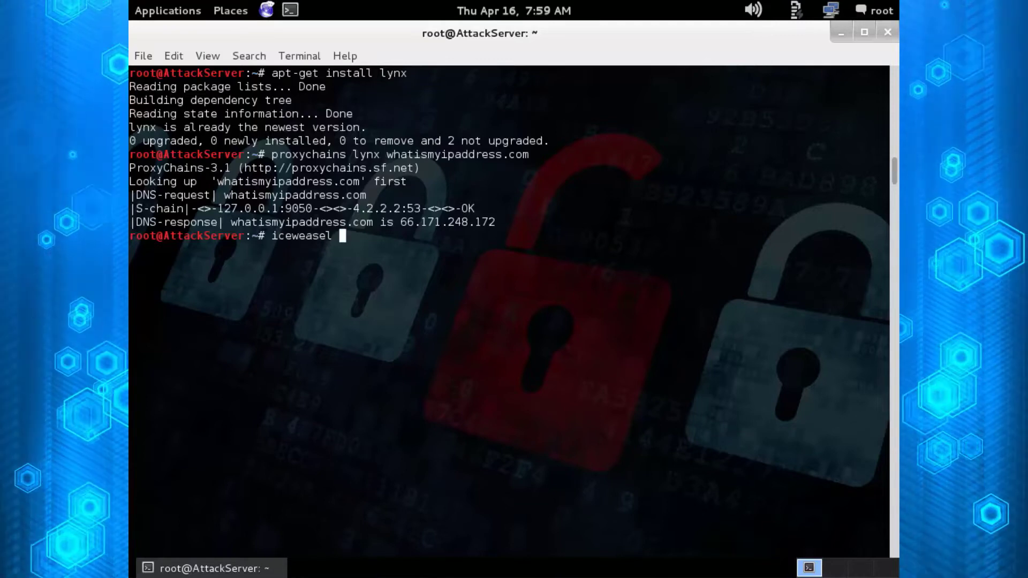
pyautogui.write('whatismyipaddress.')
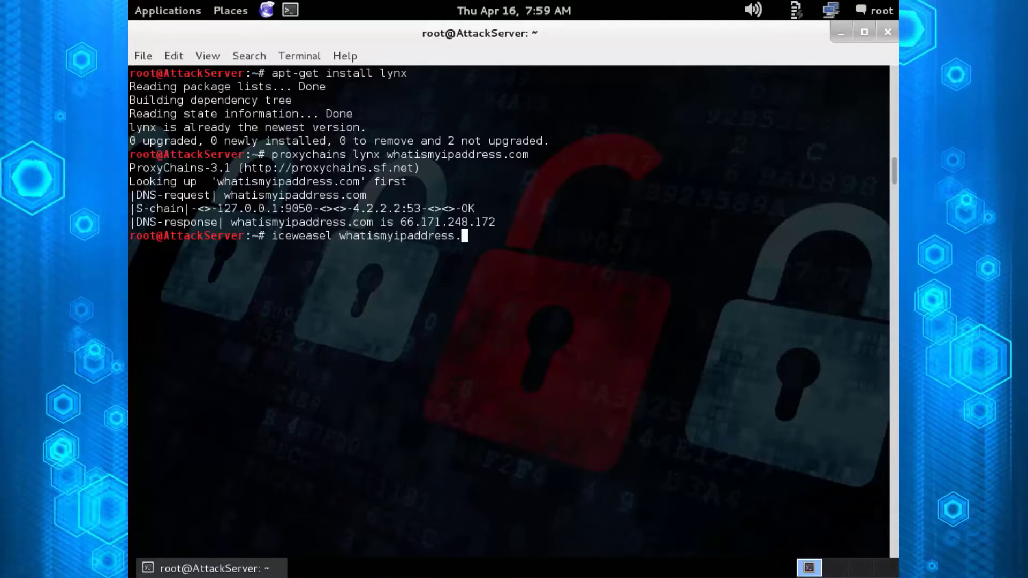
pyautogui.press('Return')
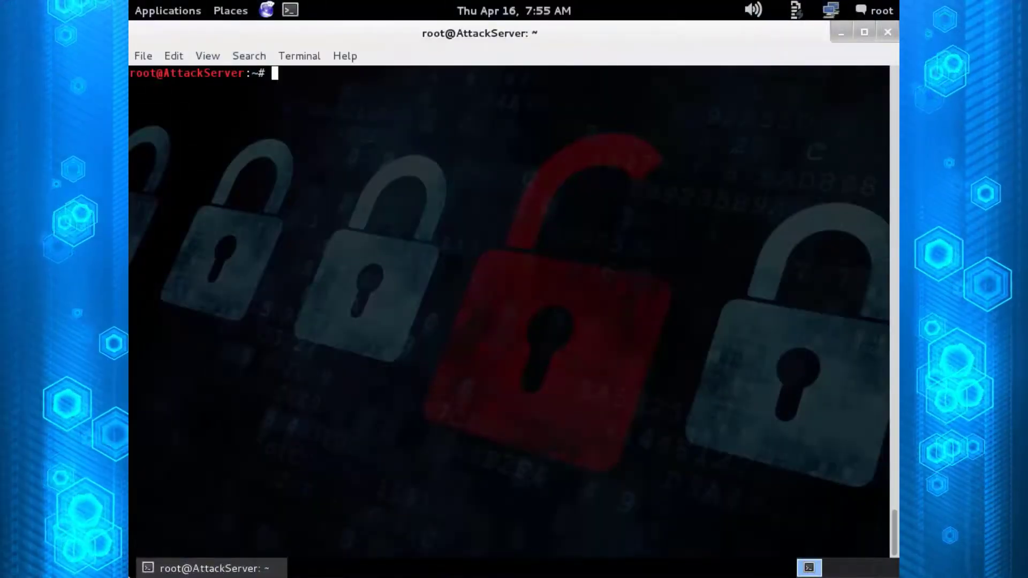
# Run 'apt-get install filezilla', then start FileZilla with 'proxychains filezilla'.
pyautogui.write('apt-get')
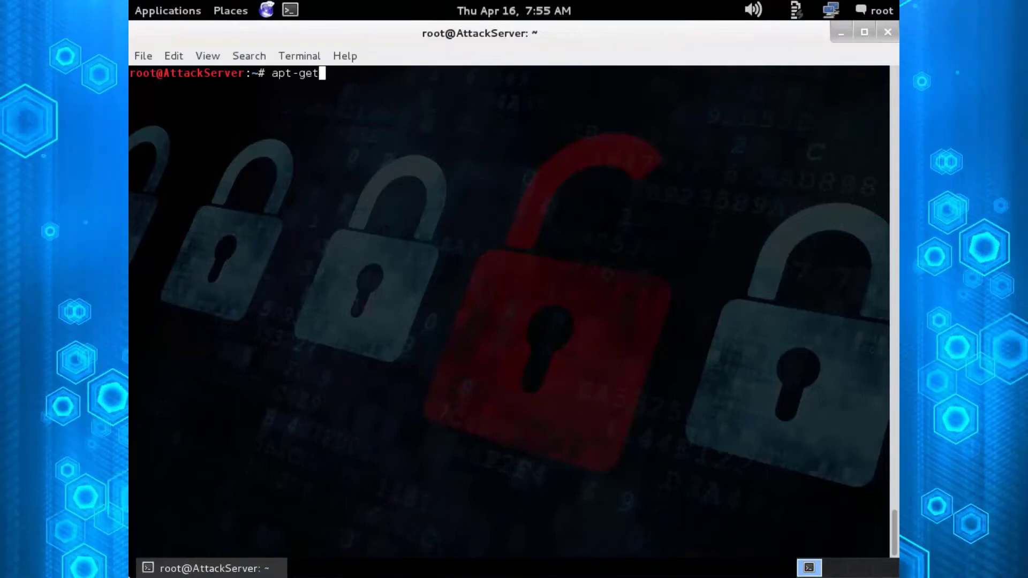
pyautogui.write('install filezilla')
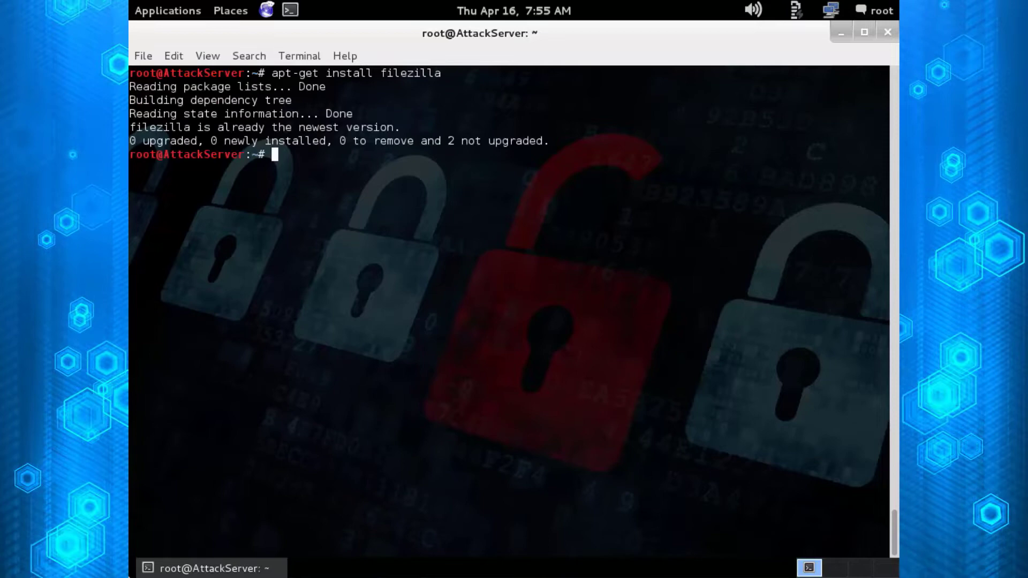
pyautogui.write('proxyc')
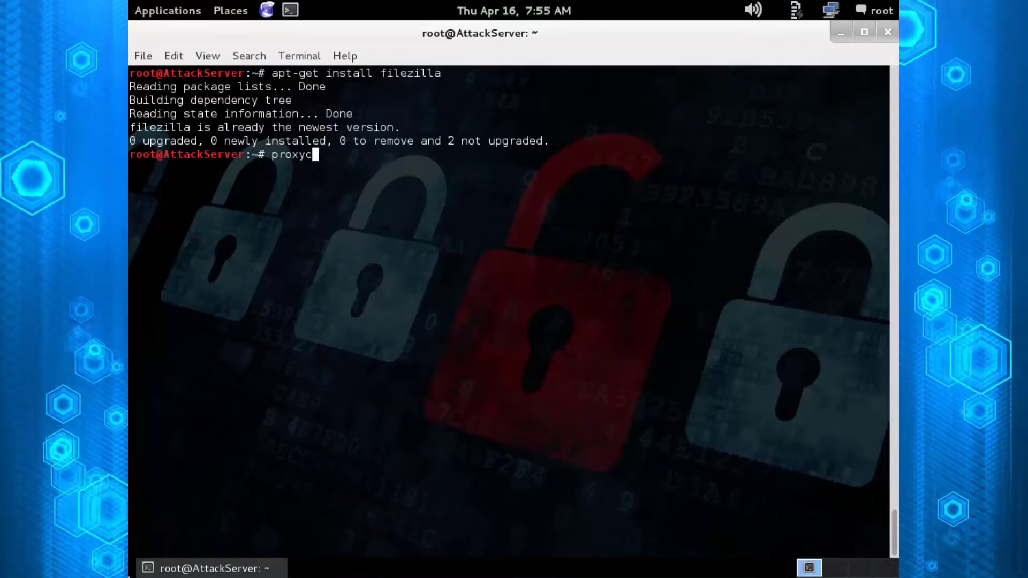
pyautogui.write('hains filezilla')
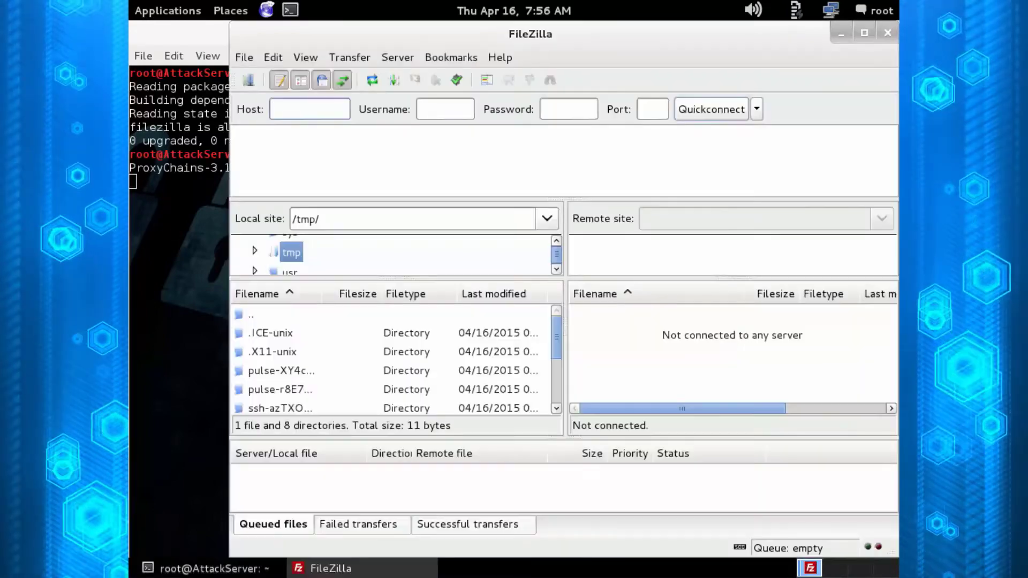
# Enter 'infosecwriter' as the FileZilla host and close the FileZilla window.
pyautogui.write('infosecwriter')
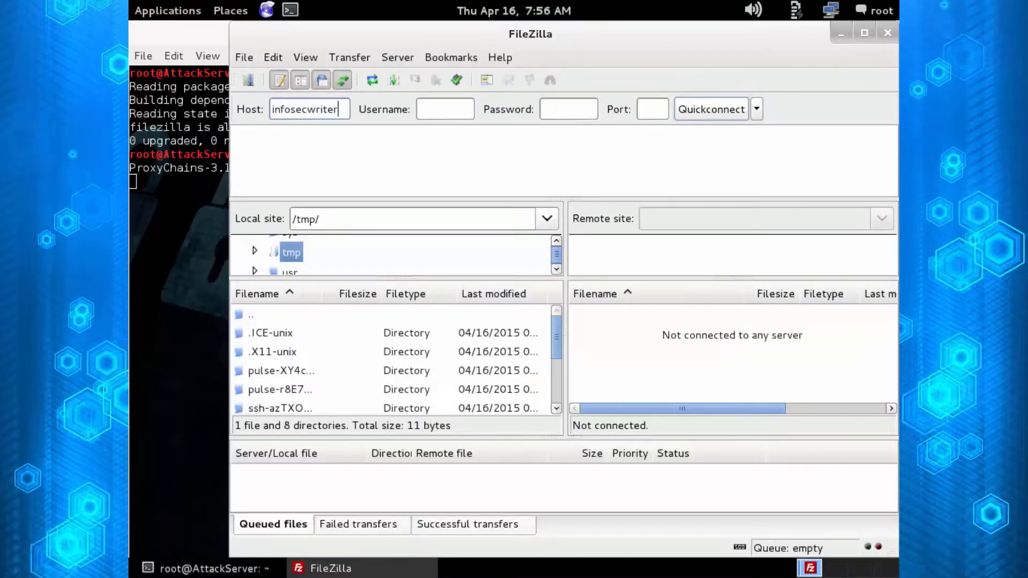
pyautogui.click(710, 109)
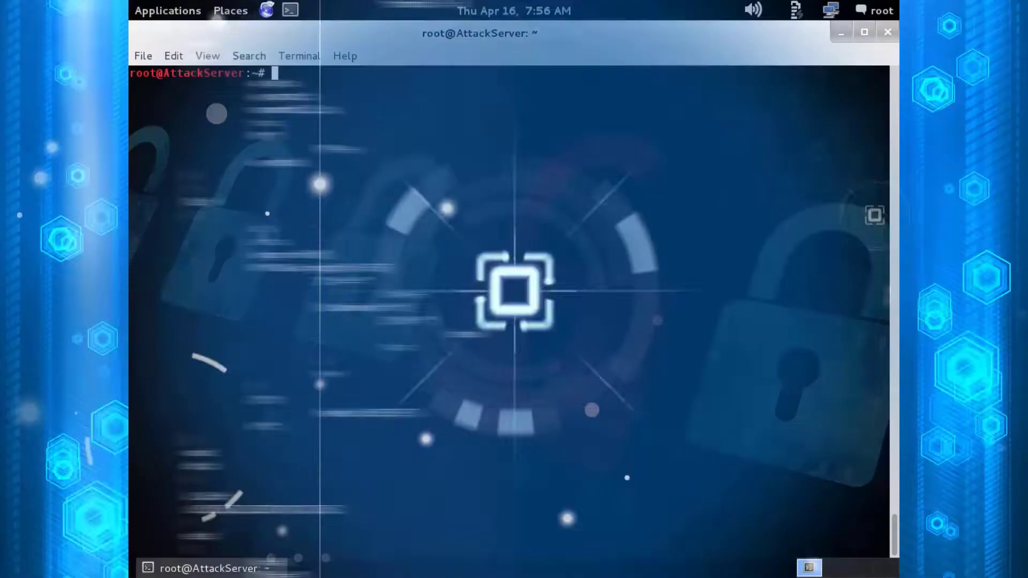
# Scan informationwarfarecenter.com with nmap, then with proxychains nmap, which fails to resolve.
pyautogui.write('nmap')
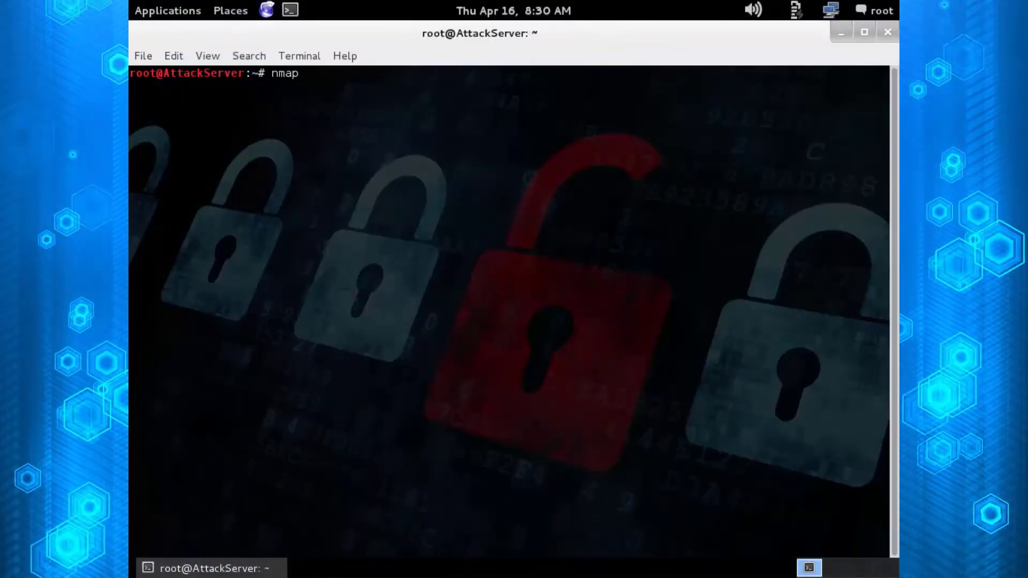
pyautogui.write('informationwarfe')
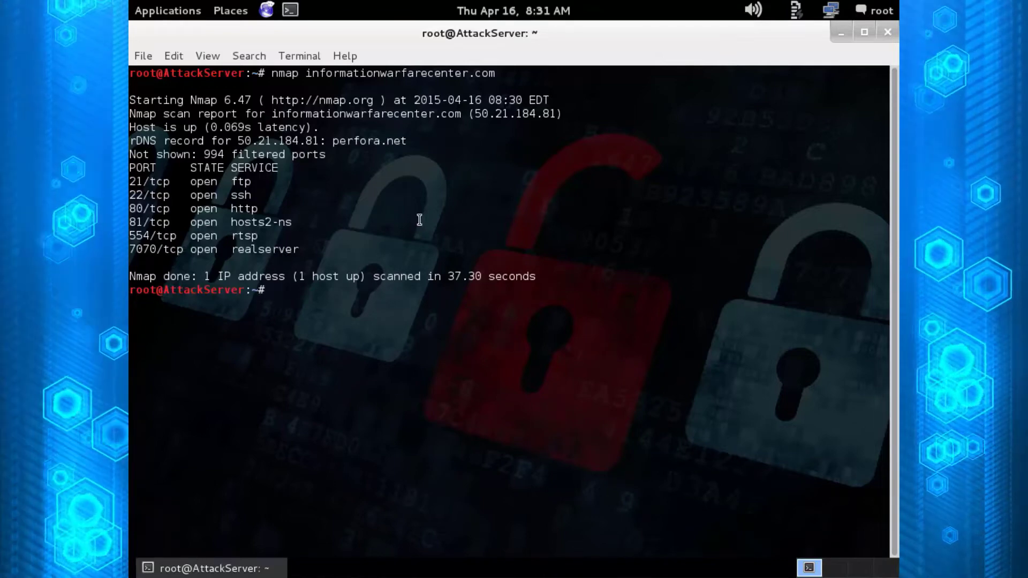
pyautogui.write('proxy')
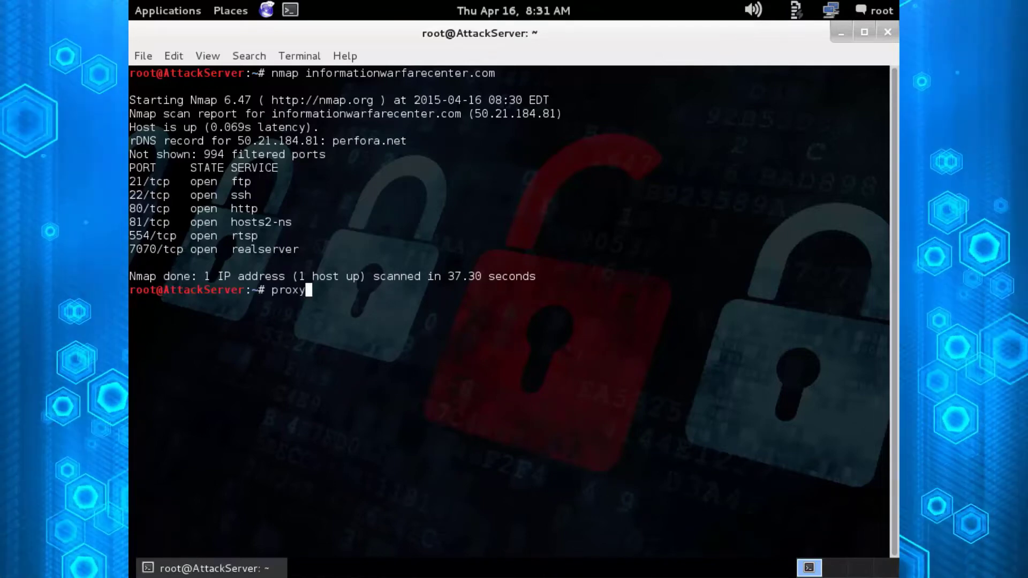
pyautogui.write('chains nma')
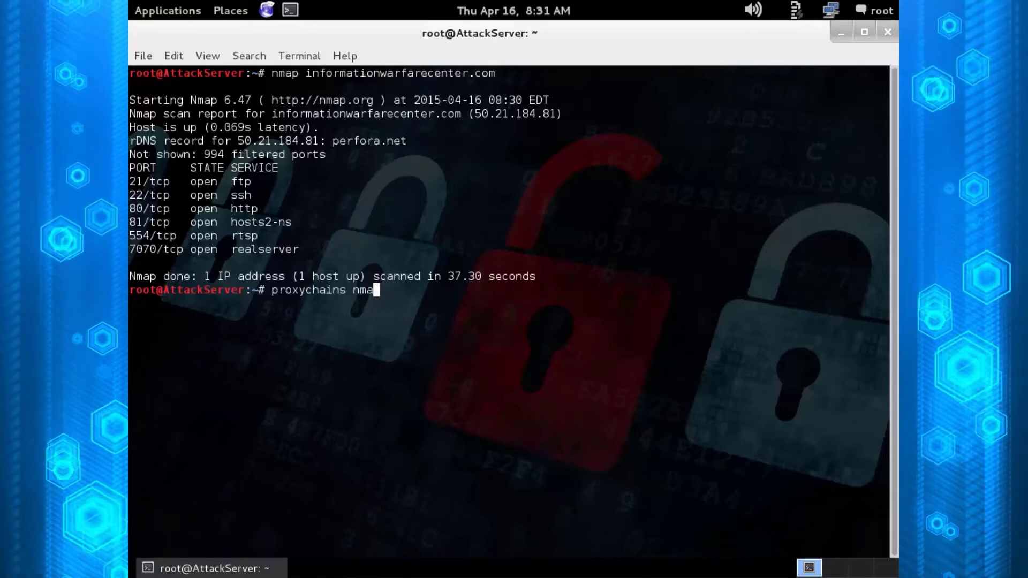
pyautogui.write('informationwarfarecenter.com')
pyautogui.write('p')
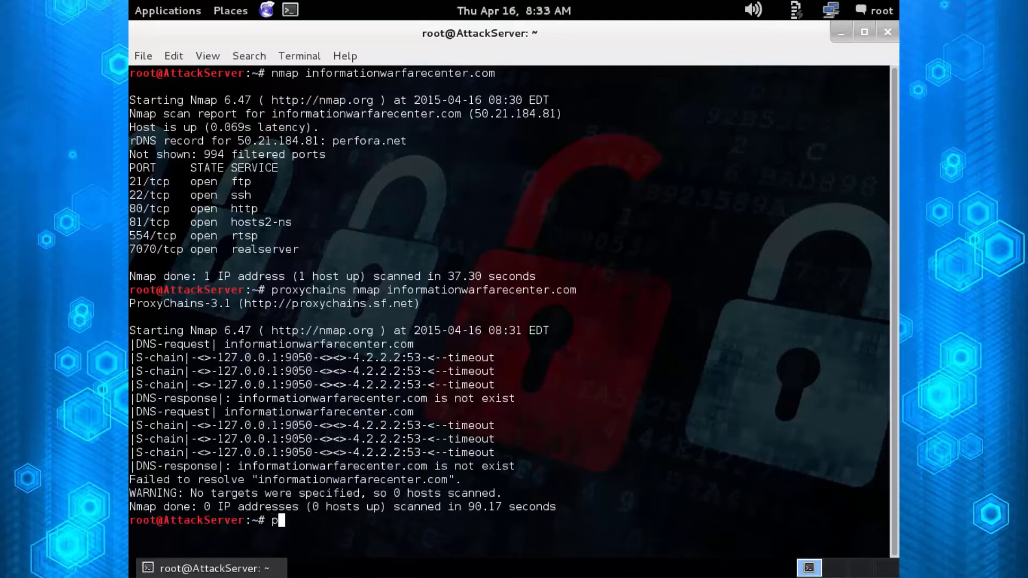
# Ping informationwarfarecenter.com to get 50.21.184.81 and begin a proxychains nmap on it.
pyautogui.write('ing informationwarfarecenter.com')
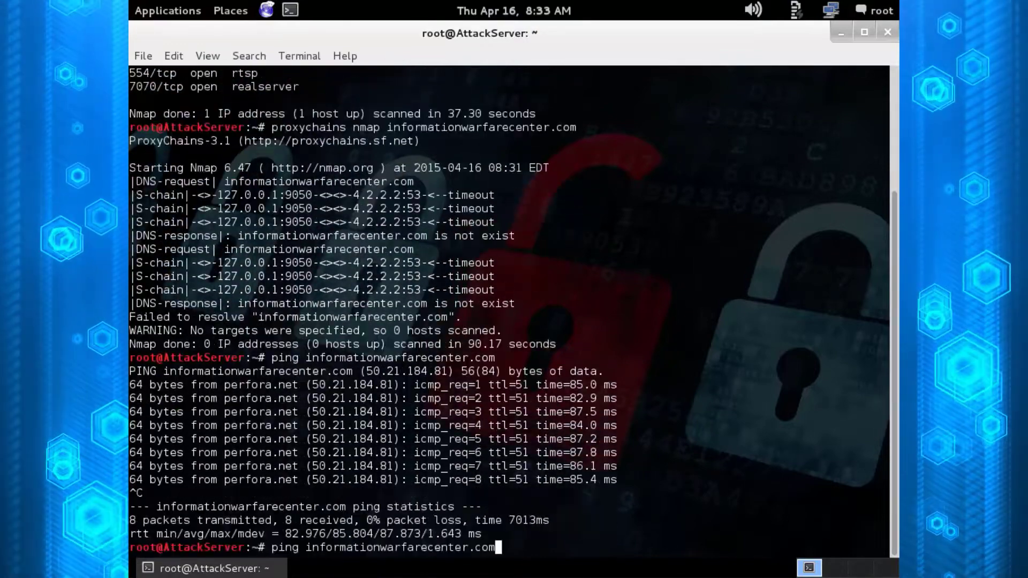
pyautogui.write('proxychains nmap')
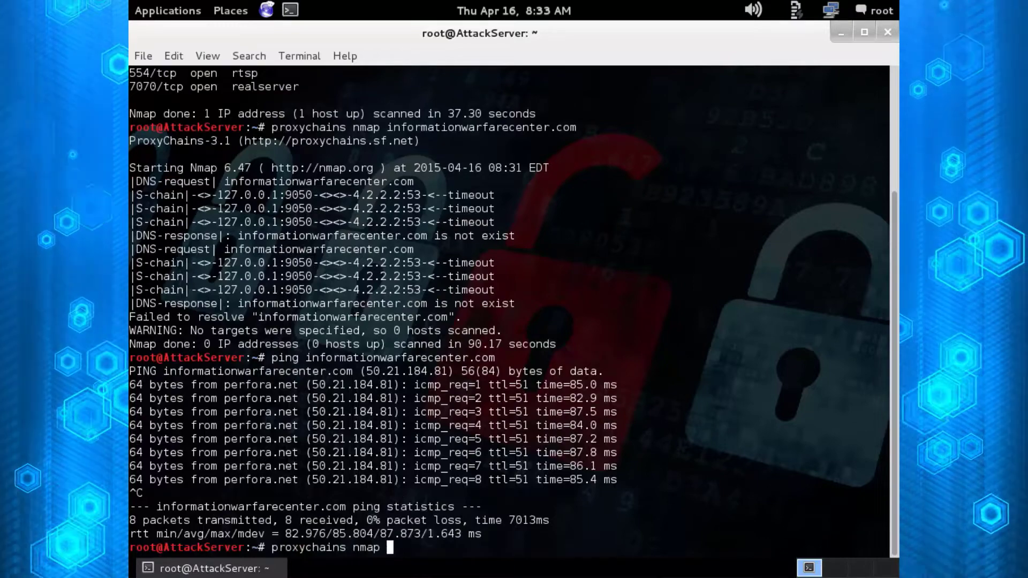
pyautogui.write('50.21.')
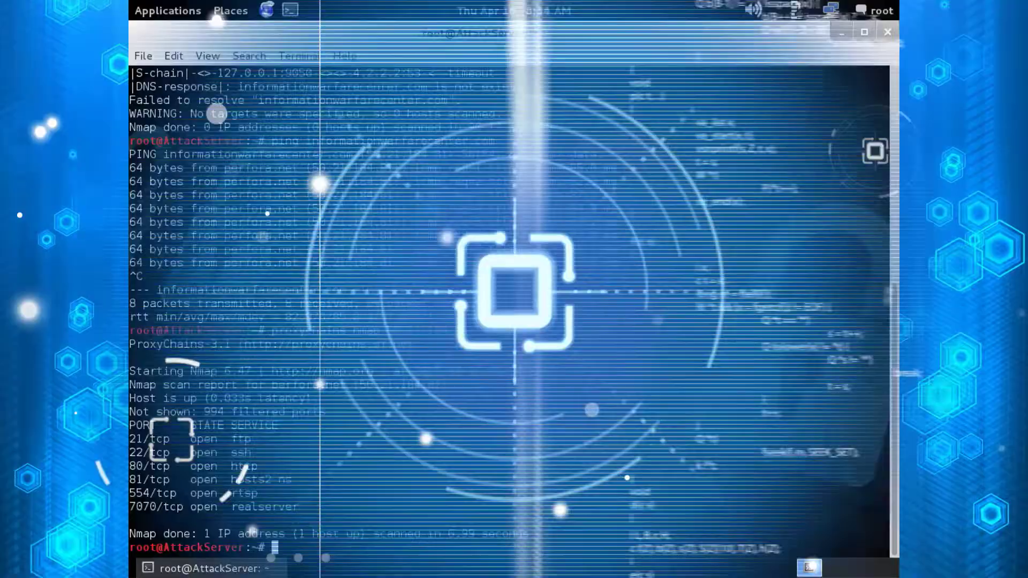
# Launch OWASP ZAP with 'proxychains owasp-zap'.
pyautogui.write('proxy')
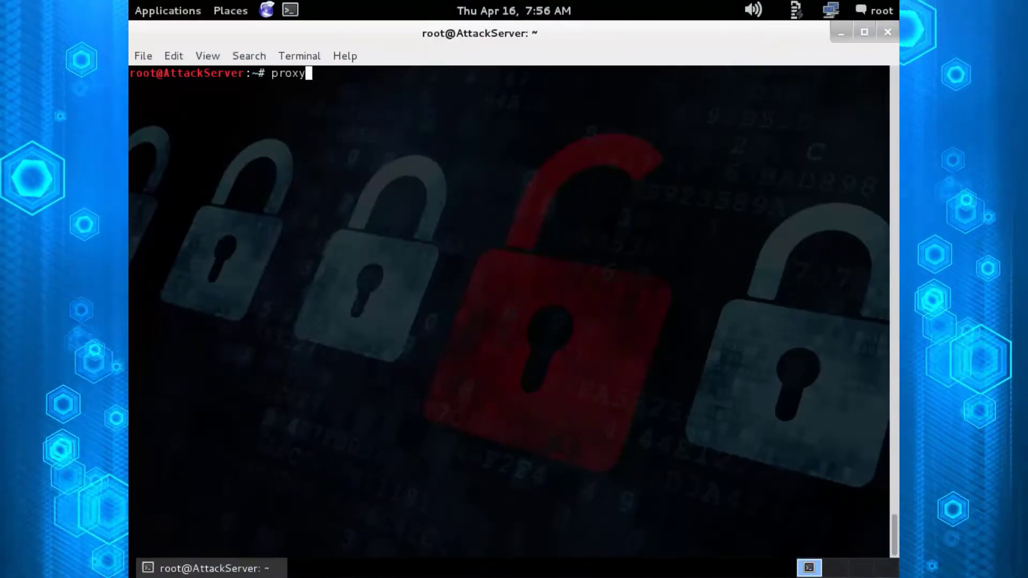
pyautogui.write('chains')
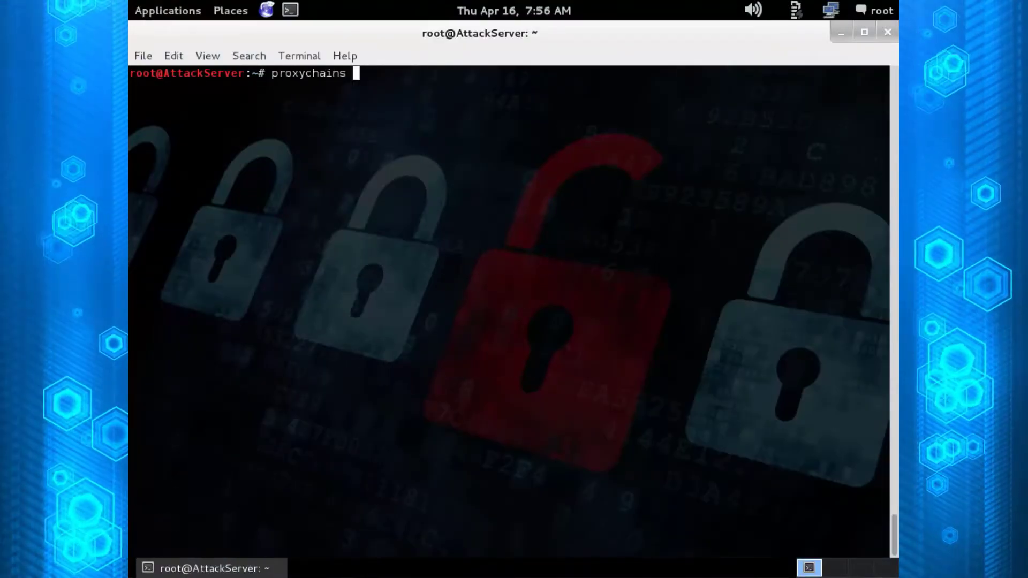
pyautogui.write('owasp-zap')
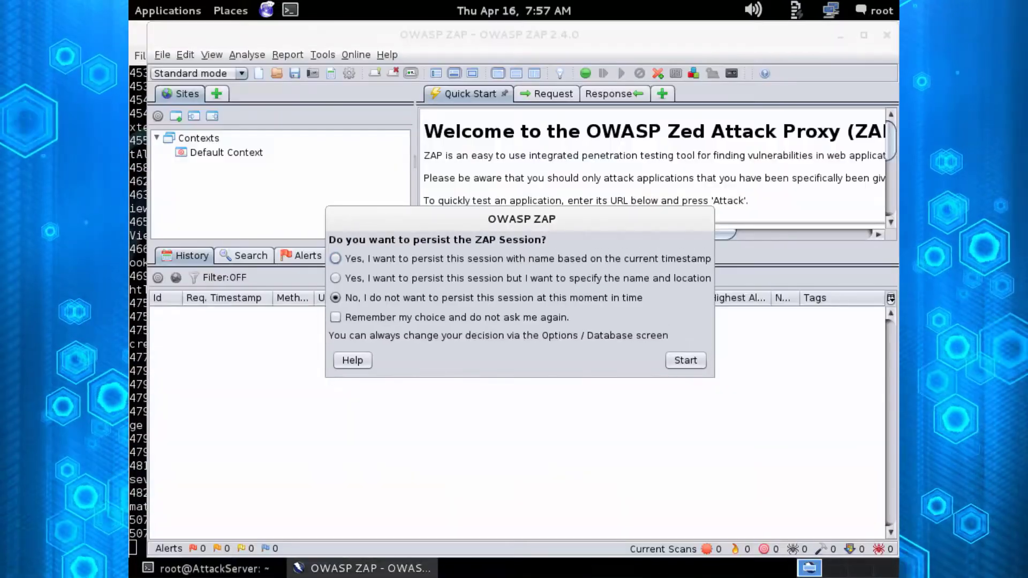
# Start an unsaved OWASP ZAP session, then close ZAP.
pyautogui.click(685, 360)
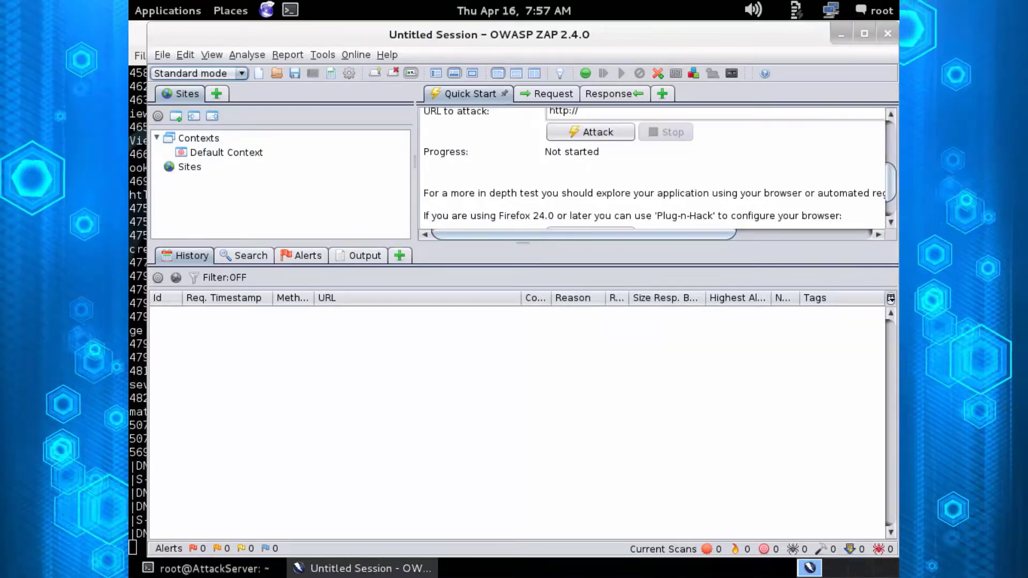
pyautogui.click(209, 568)
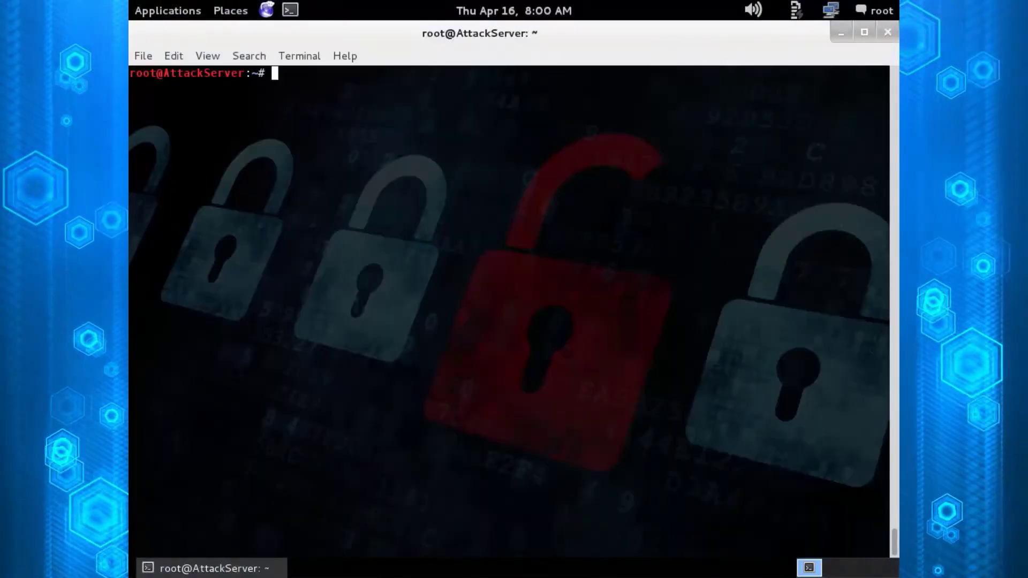
# List the shell history, clear it with 'history -c', and recheck with history.
pyautogui.write('history')
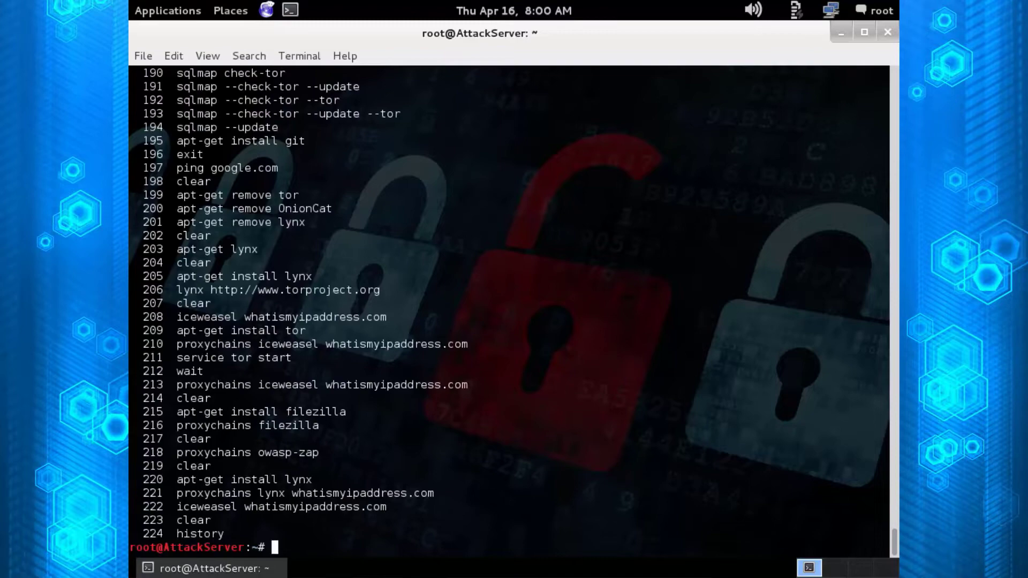
pyautogui.write('history -c')
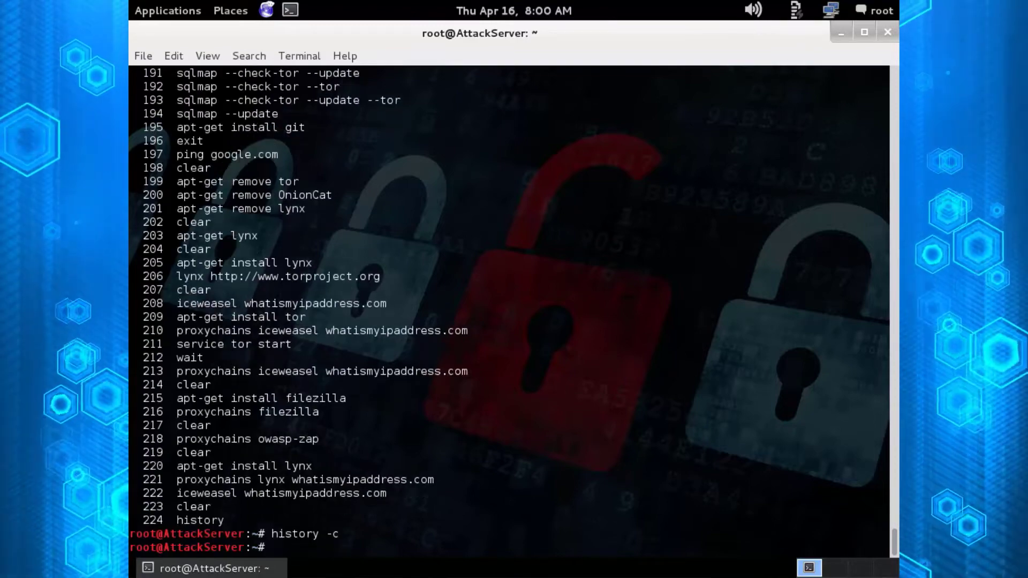
pyautogui.write('histo')
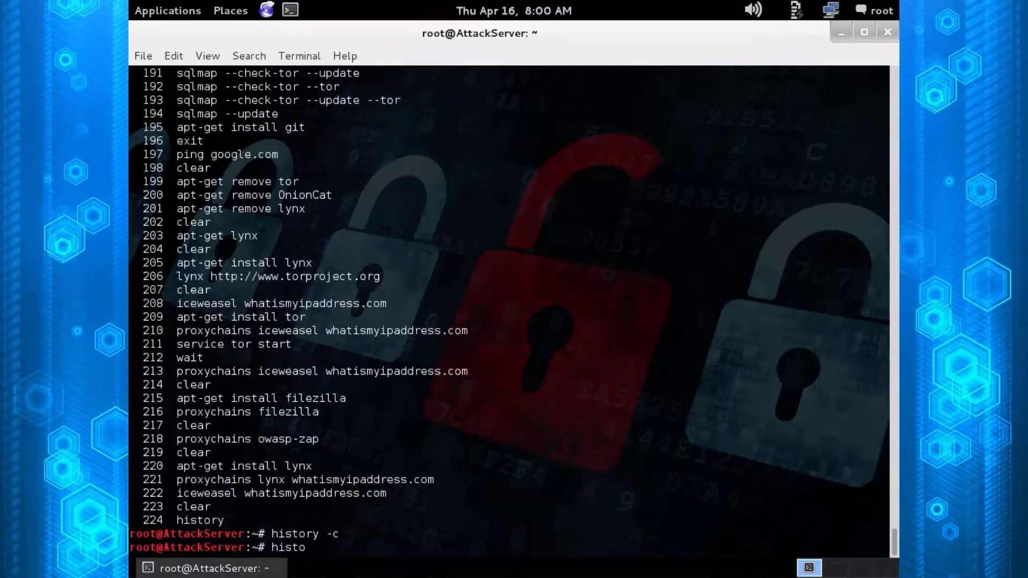